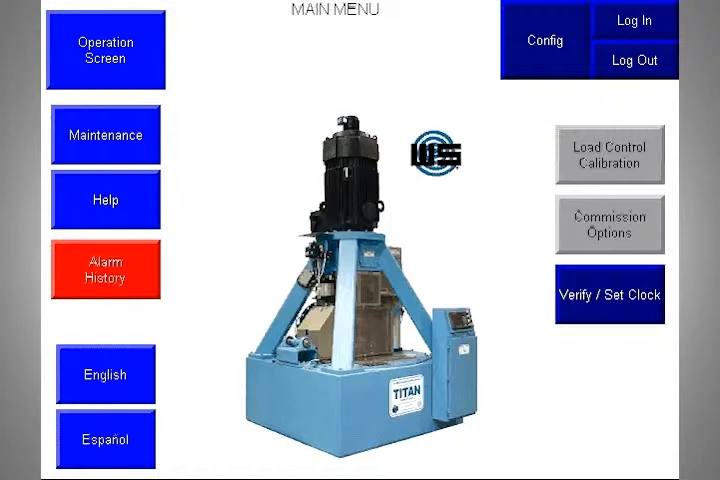
# Open the Operation Screen from the Main Menu to view the live centrifuge overview
pyautogui.click(105, 49)
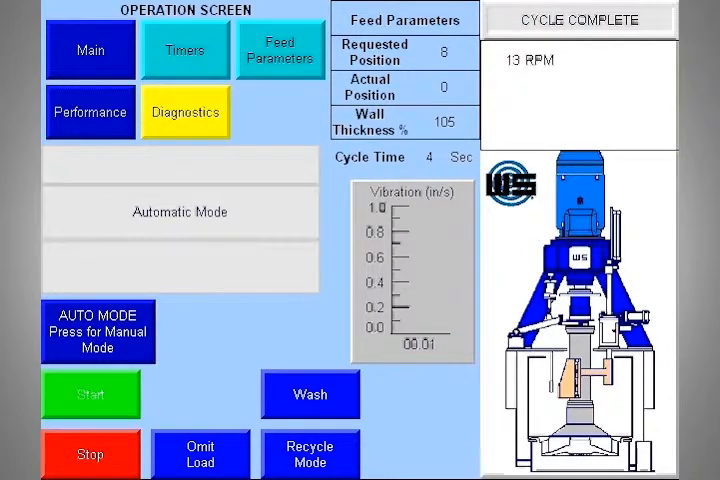
# Start a new automatic cycle so the centrifuge ramps up toward 540 RPM
pyautogui.click(310, 394)
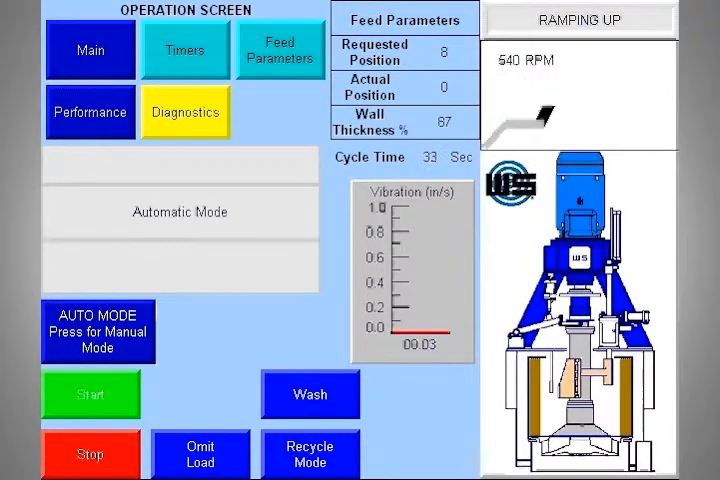
# Let the cycle reach regenerative braking, then open Feed Parameters showing basket fill 90%
pyautogui.click(310, 394)
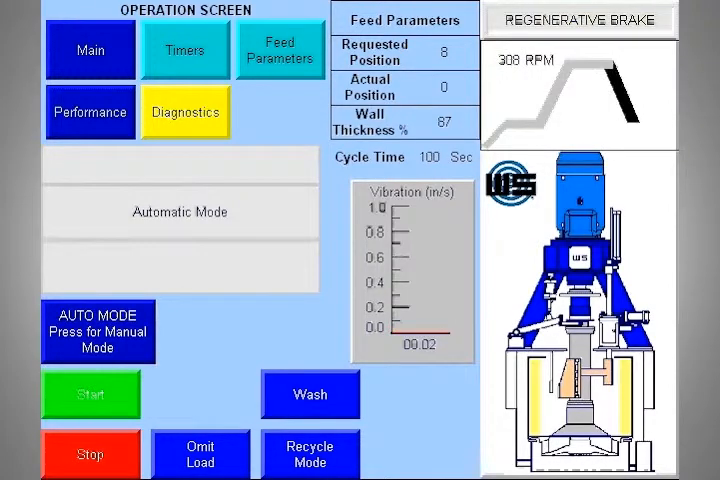
pyautogui.click(281, 50)
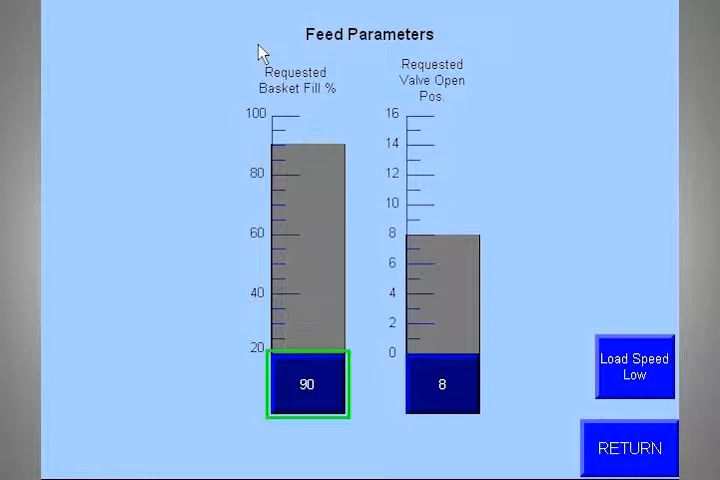
pyautogui.moveTo(245, 65)
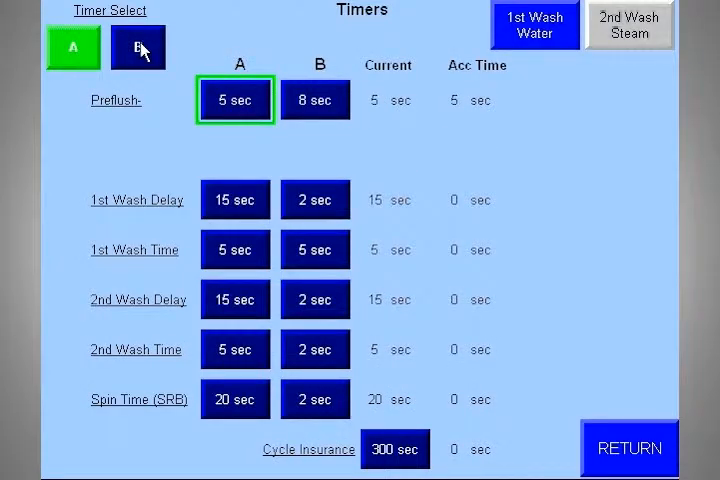
pyautogui.click(138, 47)
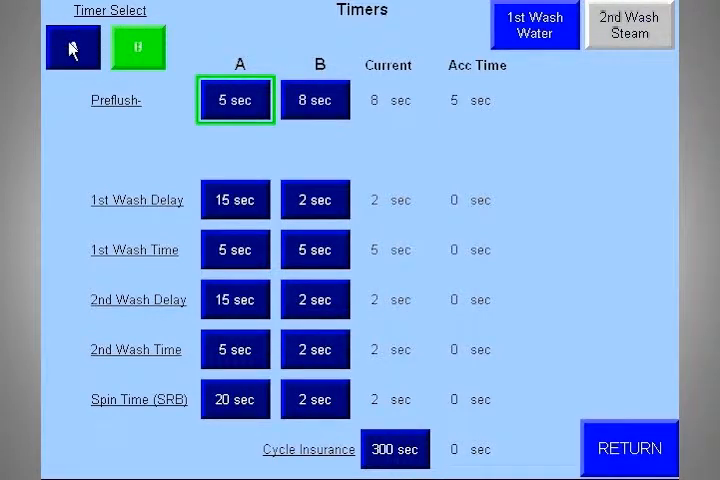
pyautogui.click(72, 47)
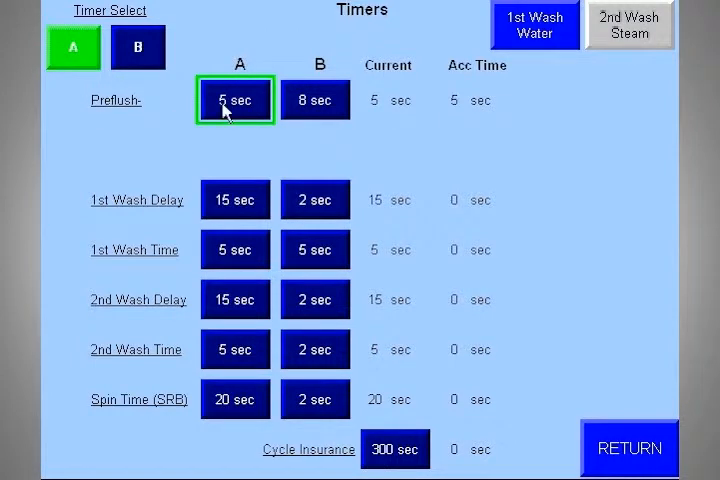
pyautogui.click(235, 99)
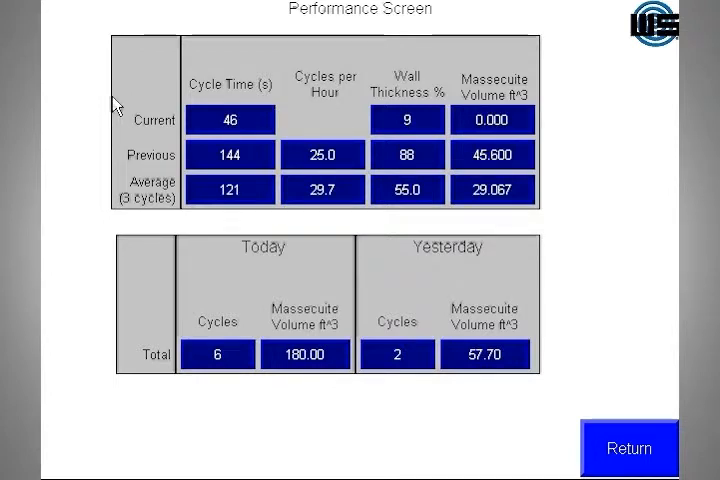
pyautogui.moveTo(67, 118)
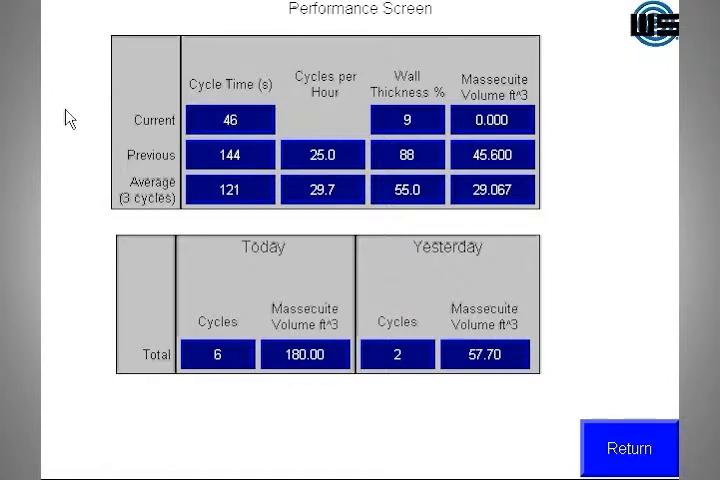
pyautogui.moveTo(110, 354)
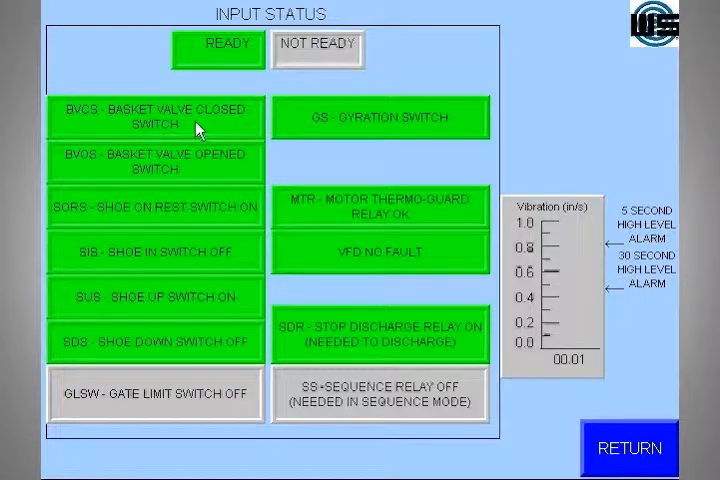
pyautogui.moveTo(338, 151)
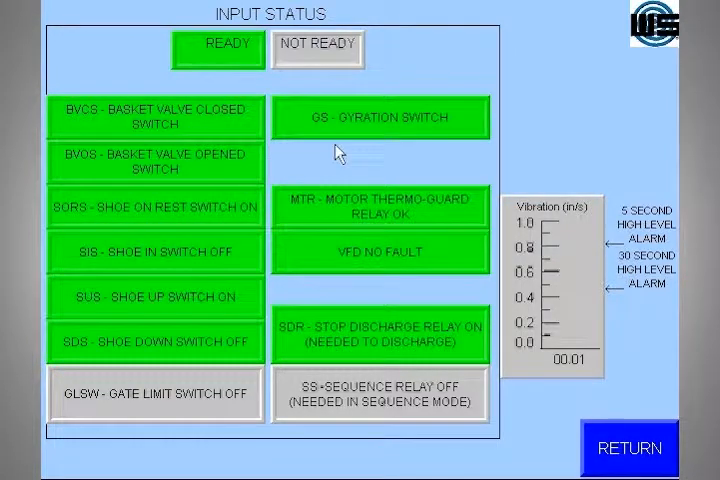
pyautogui.moveTo(622, 237)
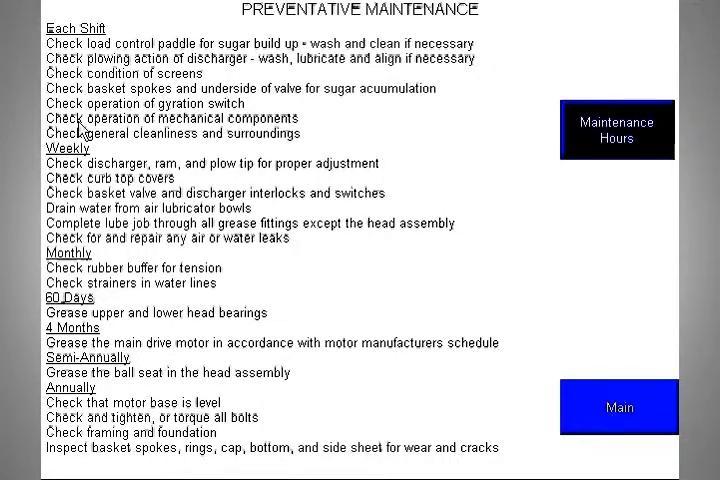
# Check the Maintenance Hours counters, then end on the empty Alarm History log
pyautogui.click(617, 130)
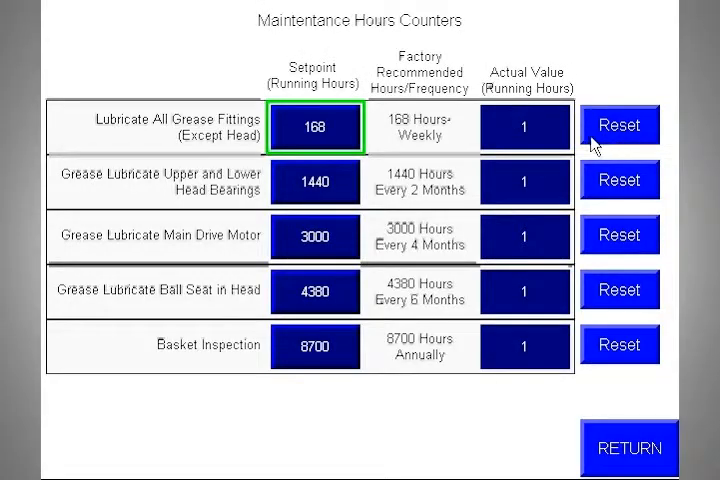
pyautogui.moveTo(592, 142)
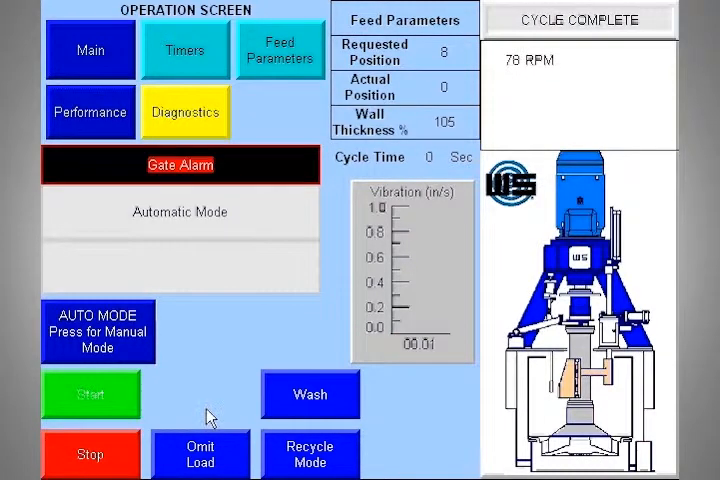
pyautogui.click(89, 454)
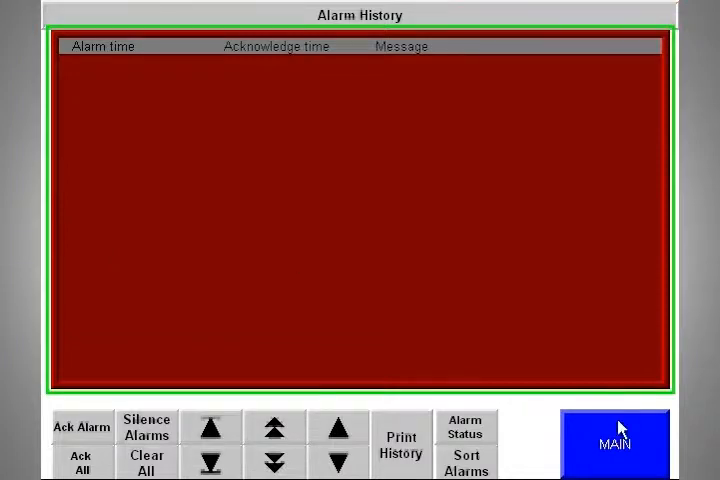
pyautogui.moveTo(603, 466)
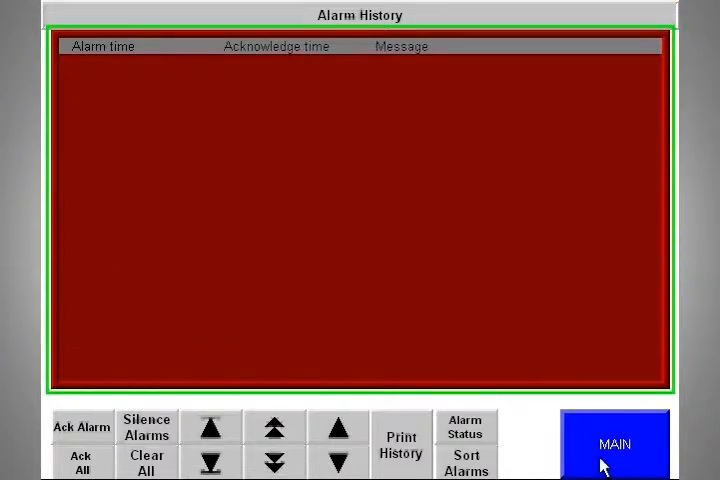